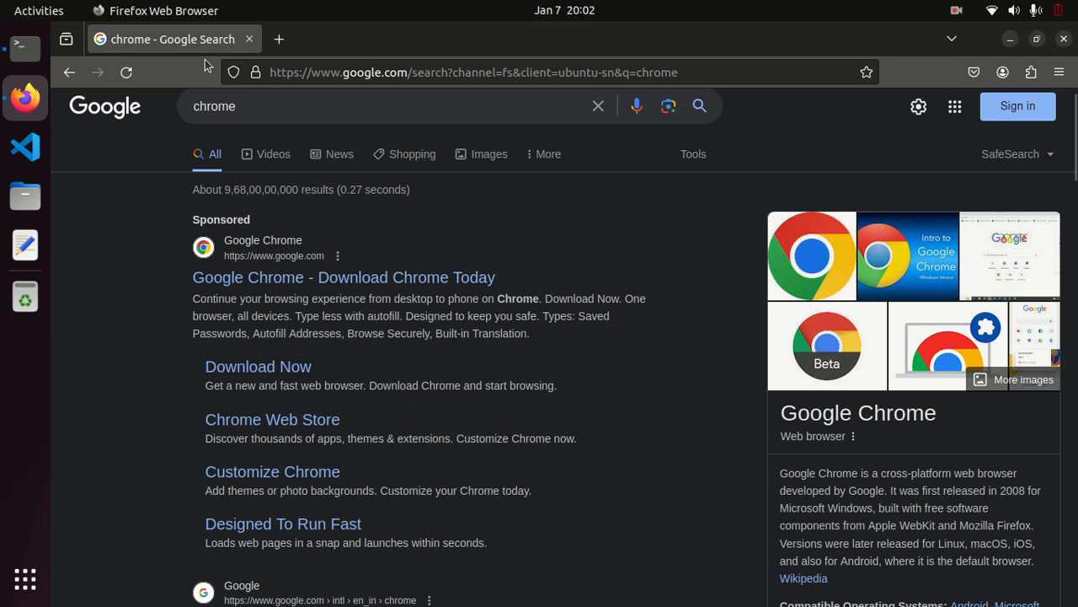
Check the release with lsb_release -a, then refresh package lists with sudo apt update
left_click(24, 47)
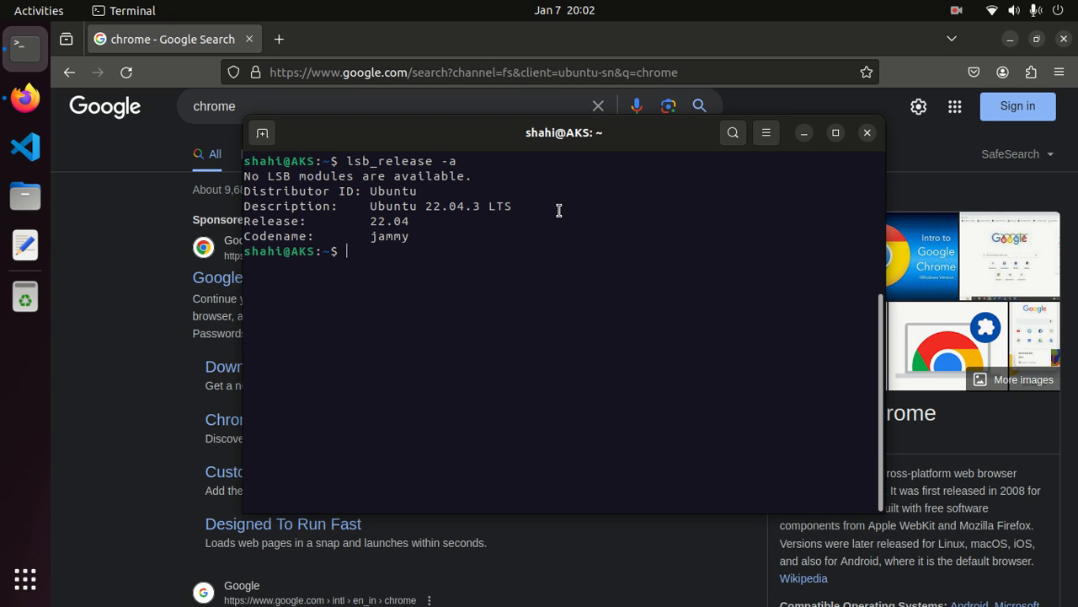
mouse_move(478, 219)
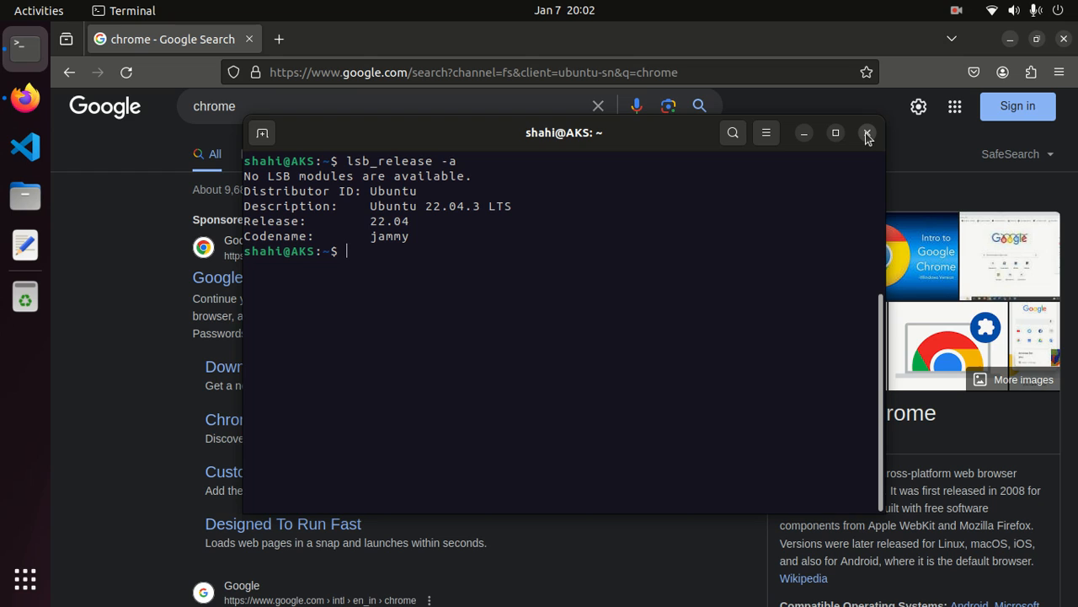
type("sudo")
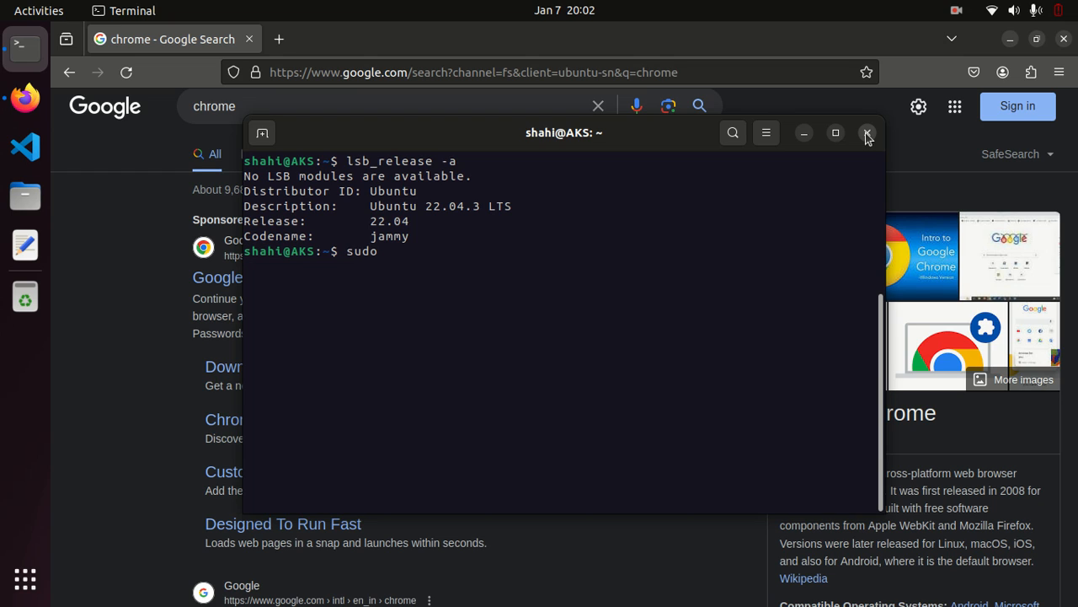
type("apt update")
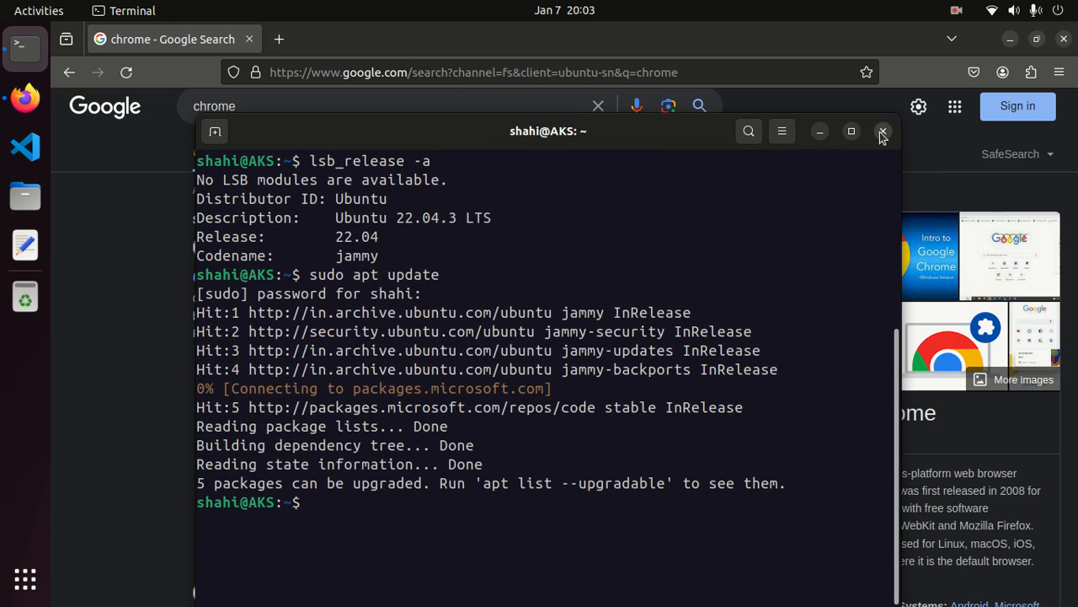
Close the terminal and open the 'Google Chrome Web Browser' search result
left_click(883, 132)
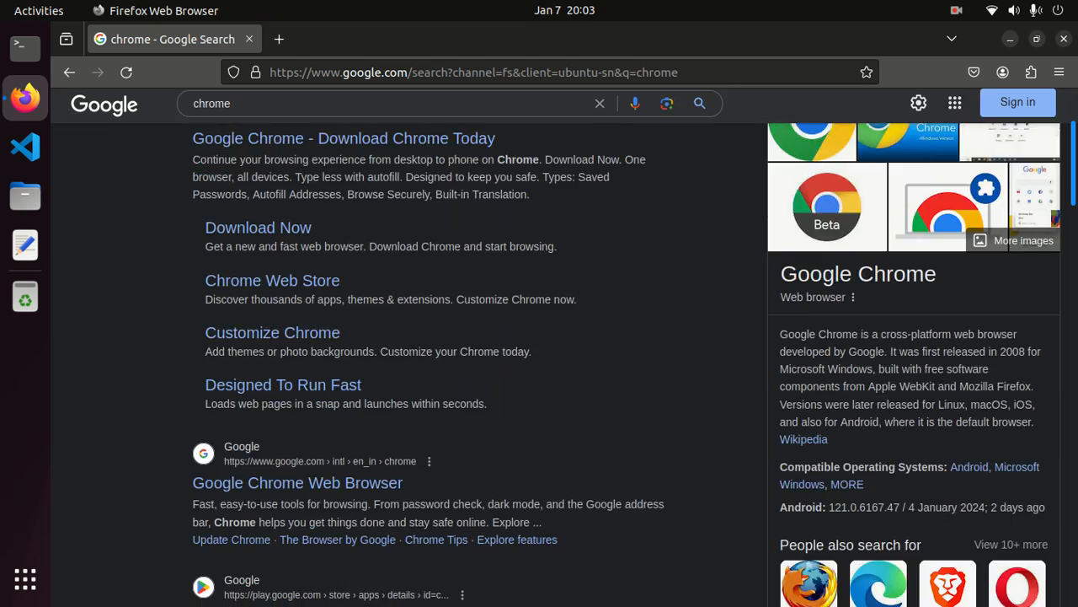
scroll("down", 3)
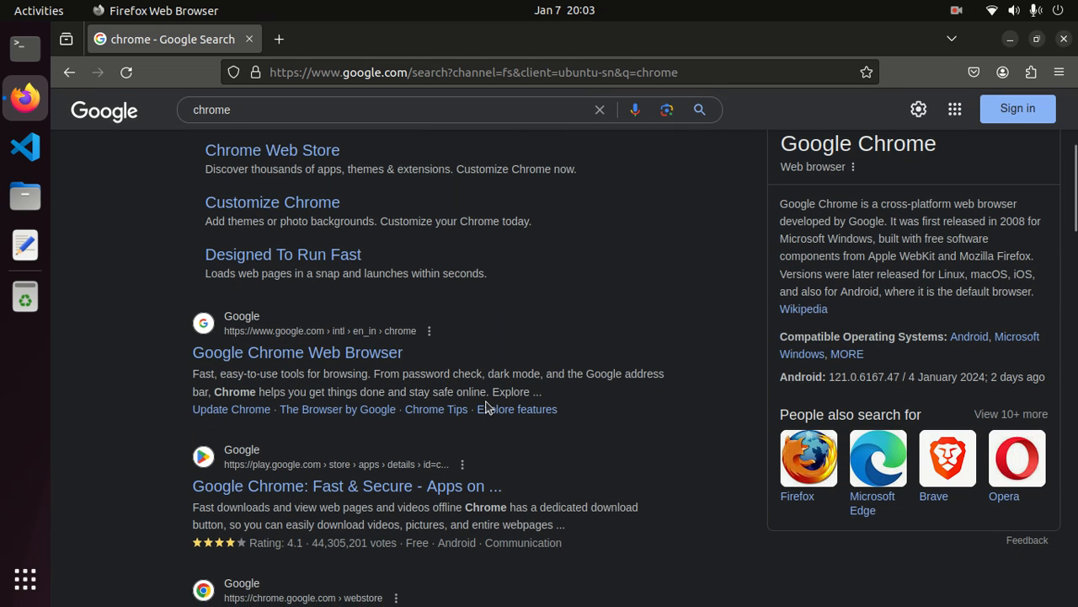
mouse_move(296, 352)
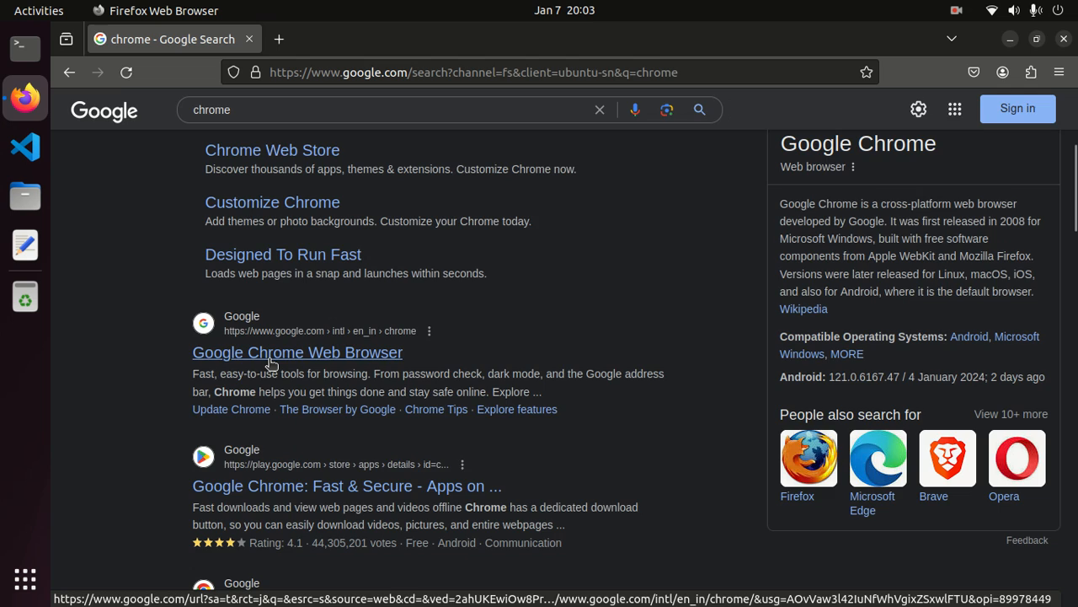
left_click(296, 352)
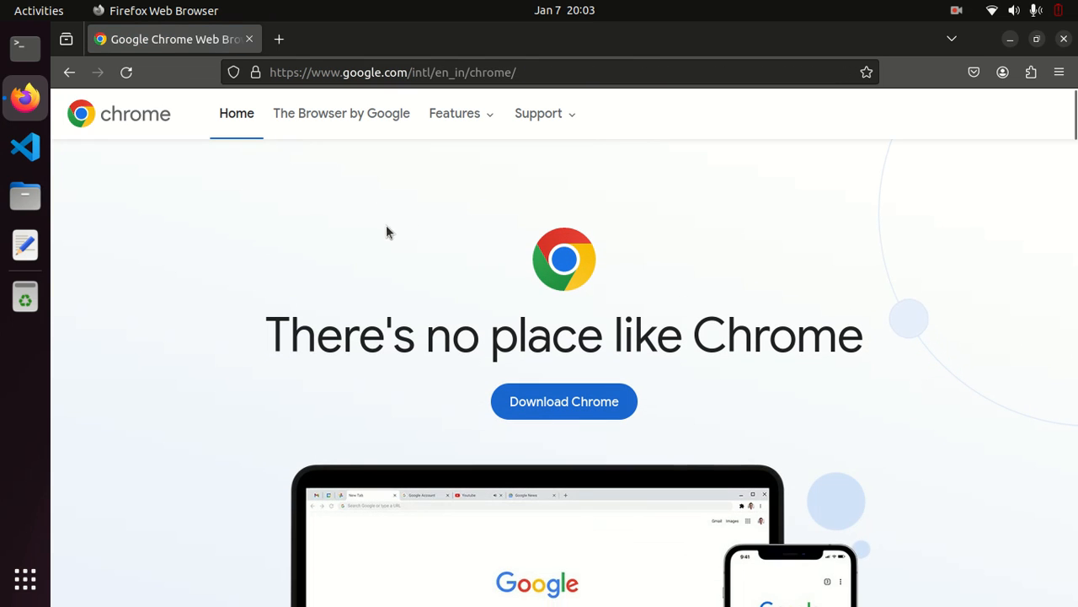
mouse_move(563, 401)
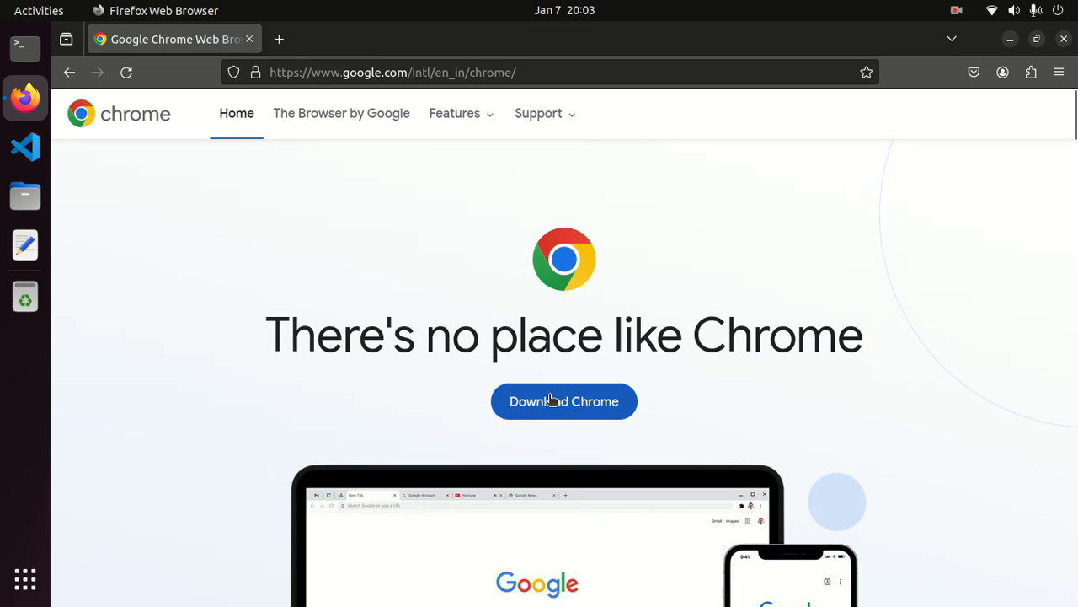
Download Chrome as the 64-bit .deb for Debian/Ubuntu via Accept and Install
left_click(563, 401)
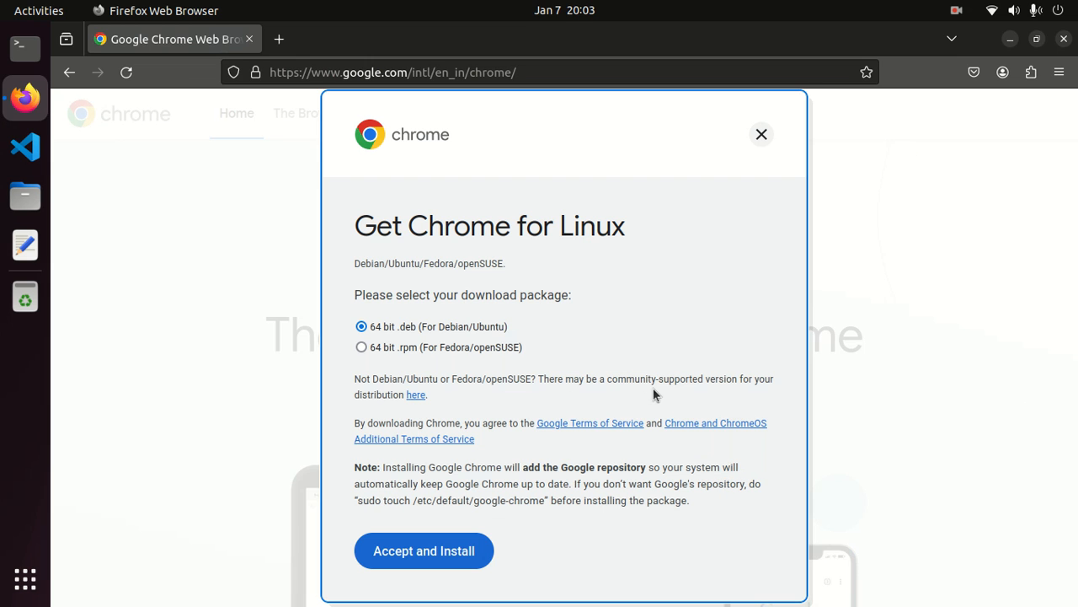
mouse_move(543, 323)
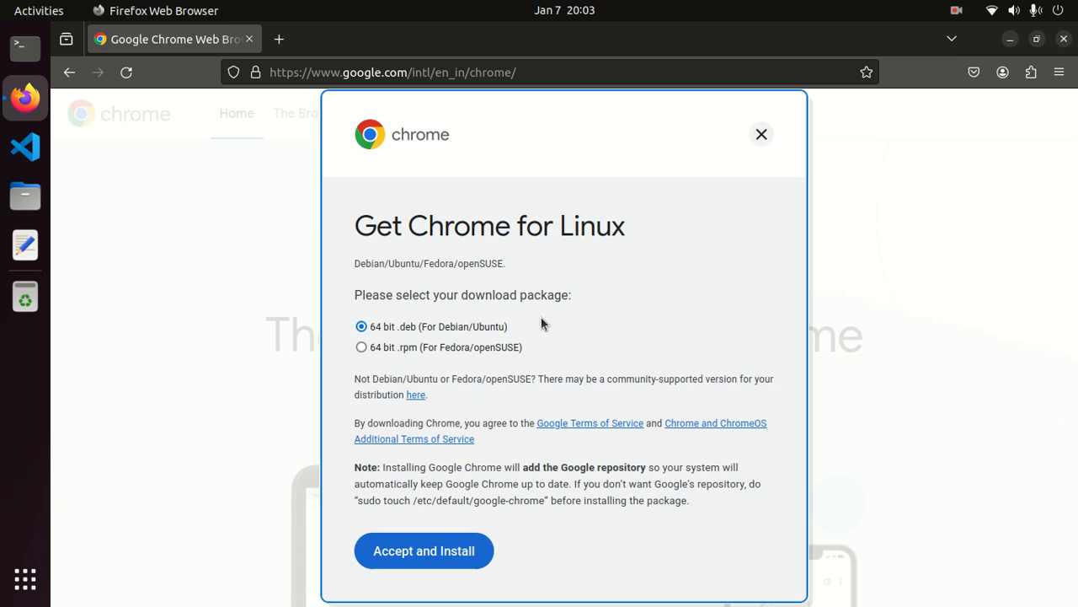
mouse_move(360, 315)
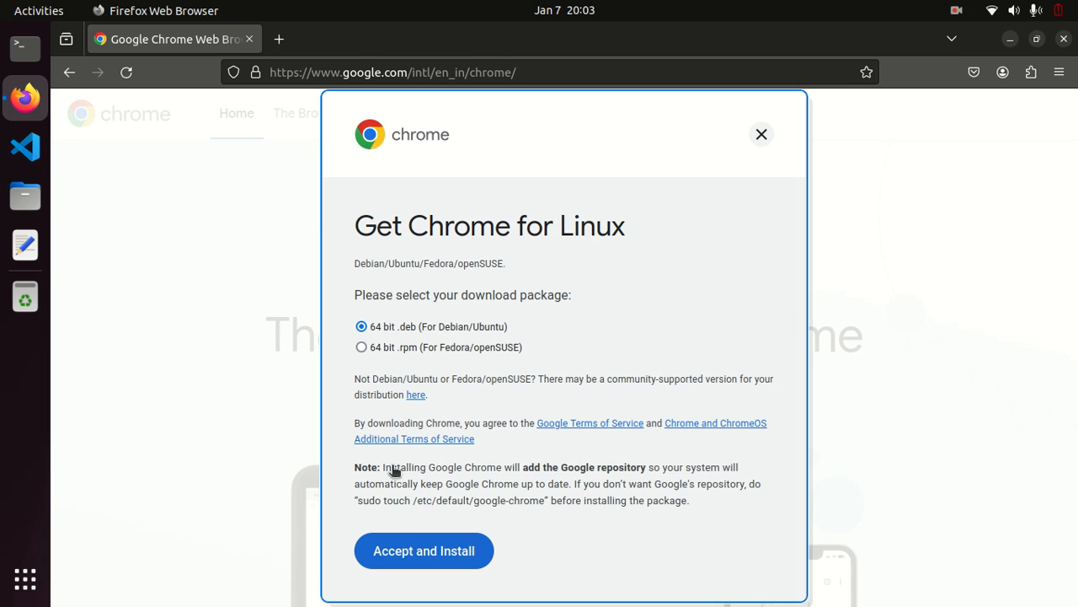
left_click(425, 549)
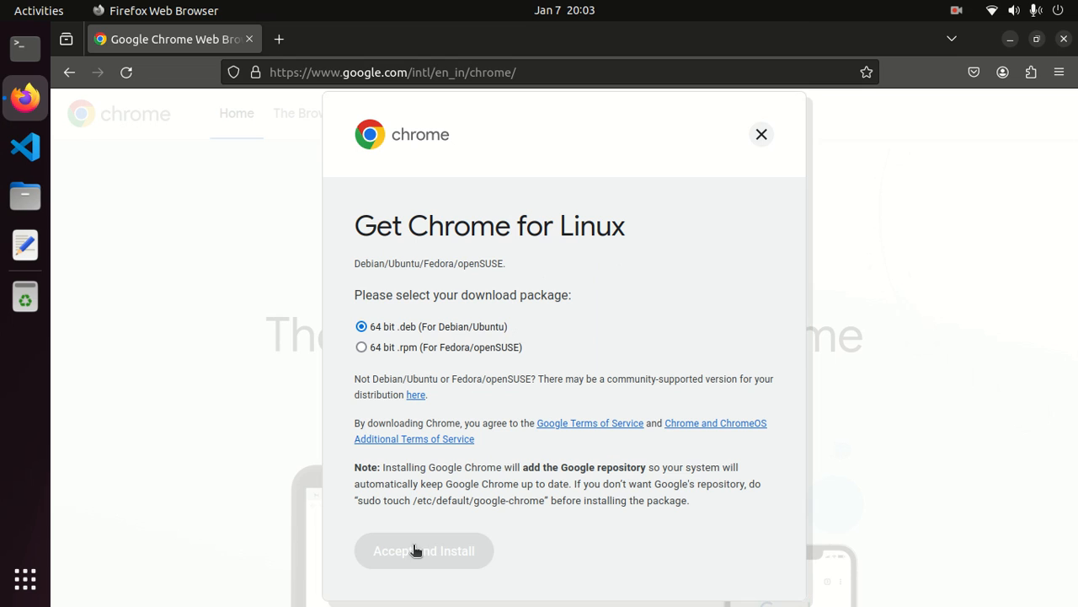
left_click(423, 549)
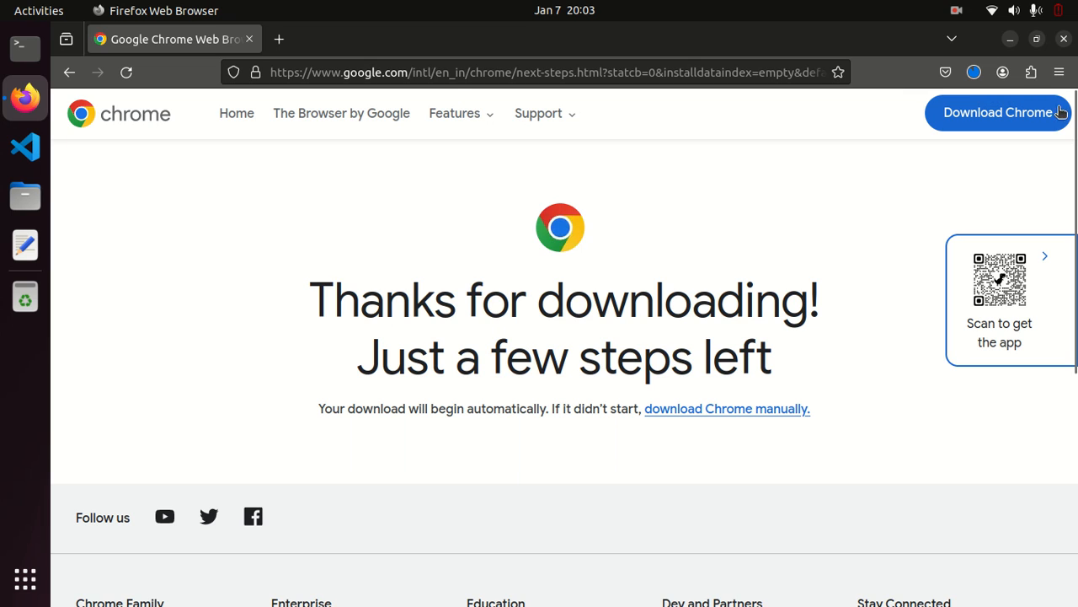
mouse_move(974, 73)
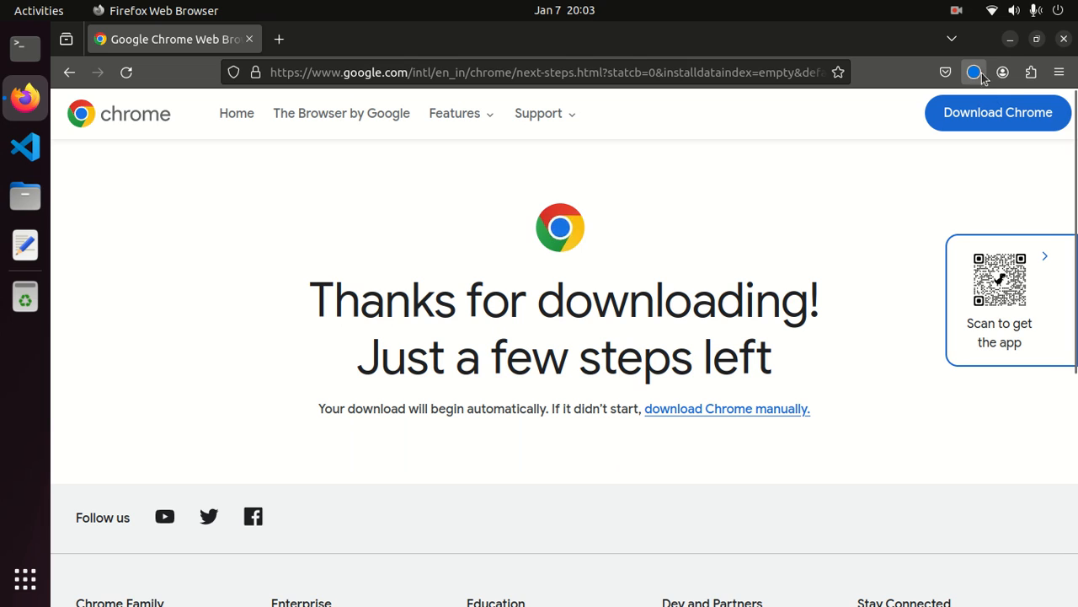
Open the finished google-chrome-stable_current_amd64.deb from Firefox's downloads panel
left_click(974, 71)
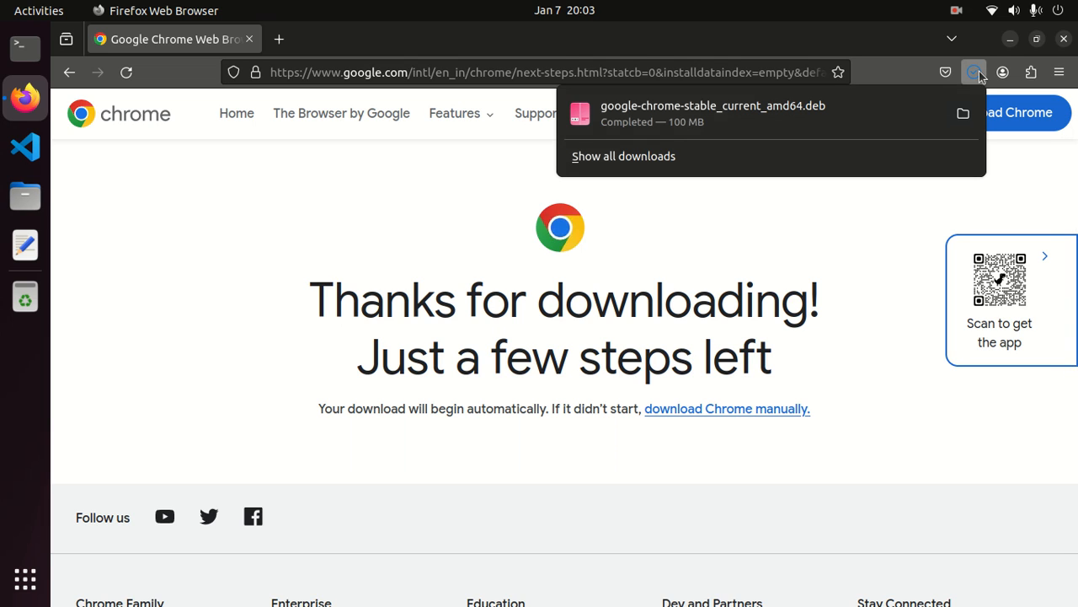
mouse_move(662, 114)
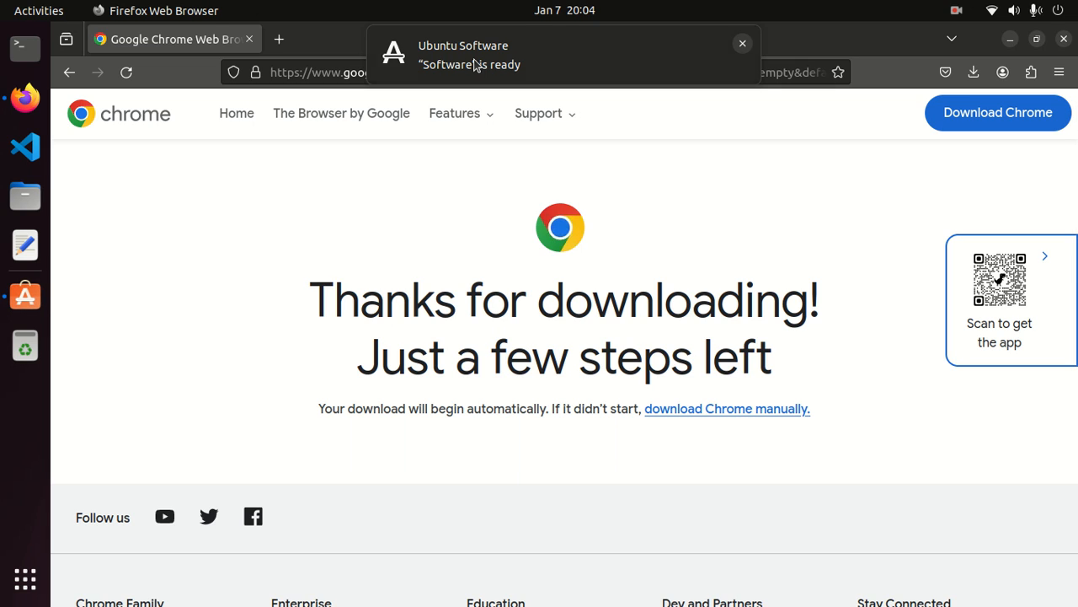
Open Ubuntu Software from the 'Software is ready' notification and start a new terminal
left_click(468, 54)
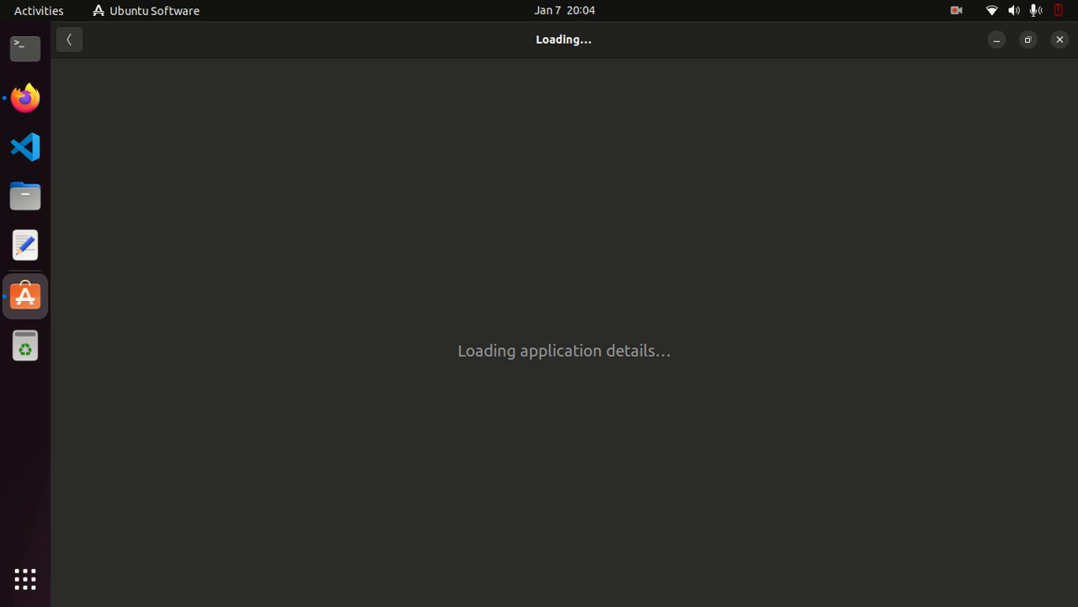
left_click(24, 47)
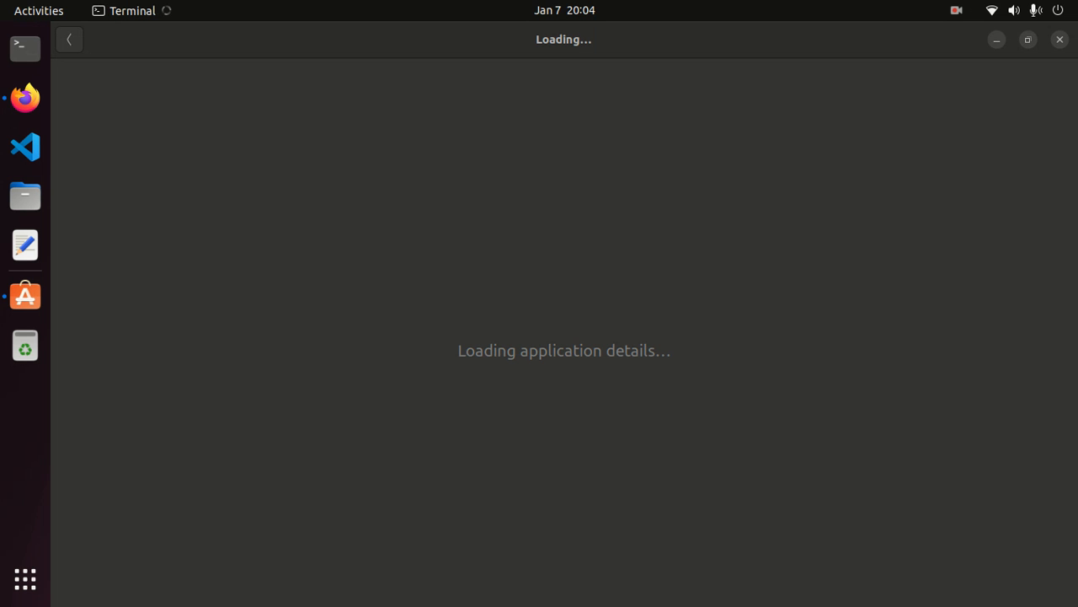
mouse_move(485, 146)
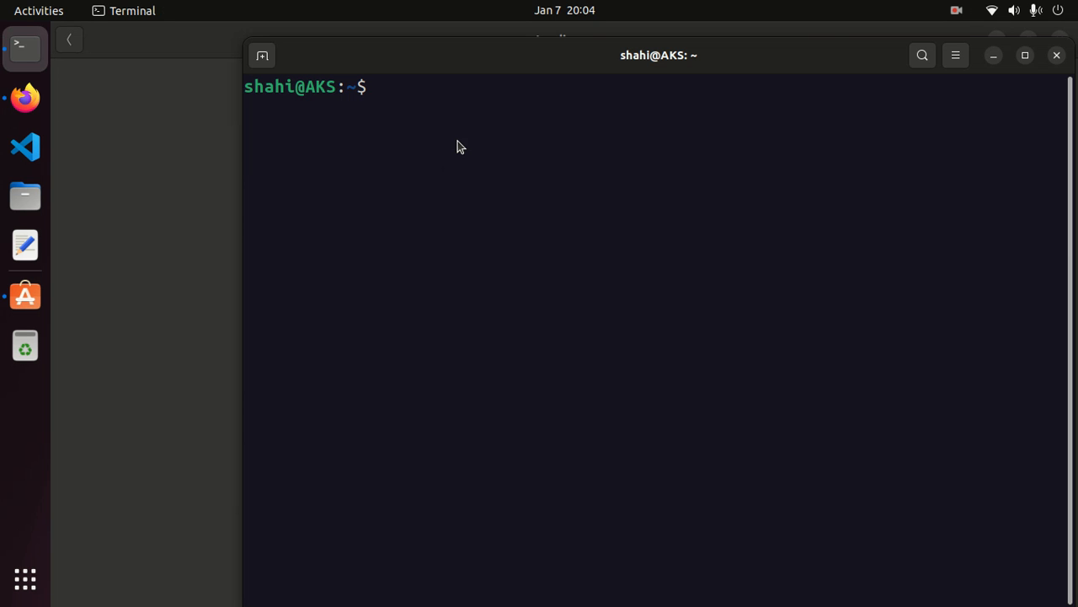
Move into the Downloads folder and discard a mistyped dpkg install command
type("cd")
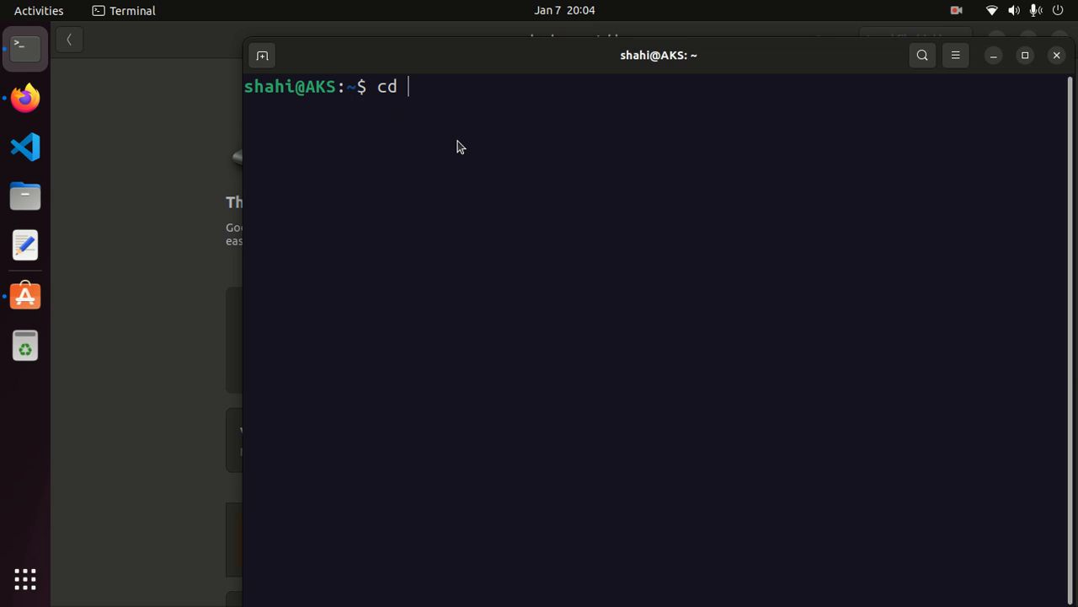
type("Downloads/")
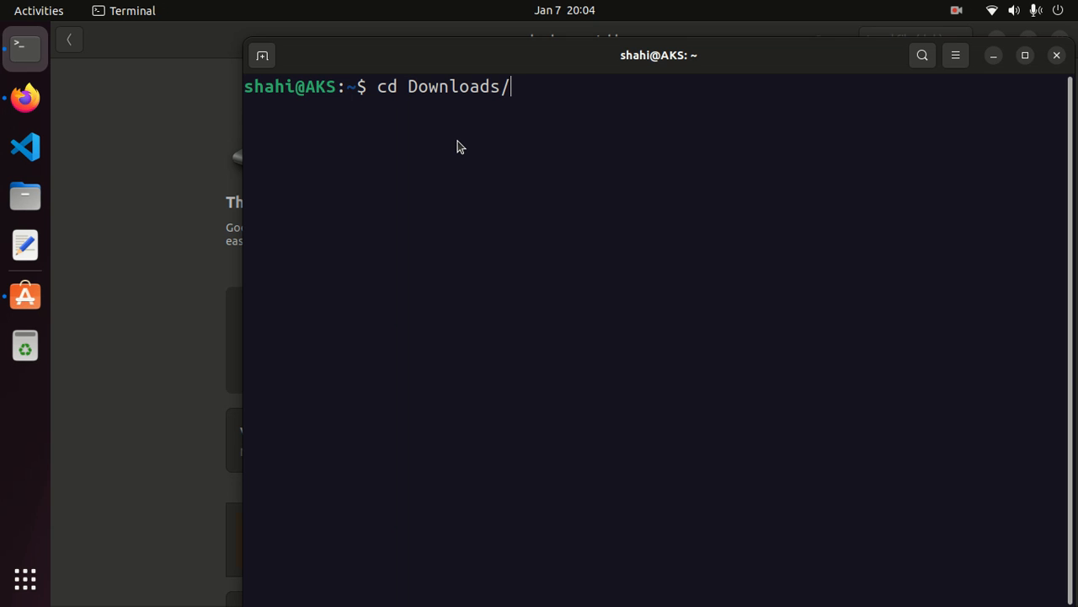
key("Return")
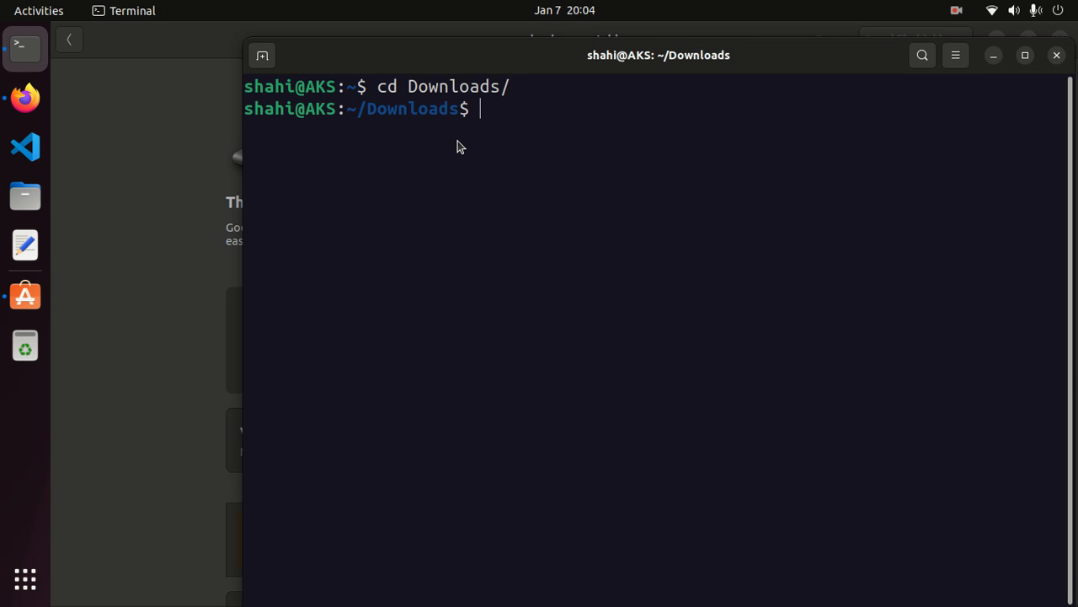
type("sudo")
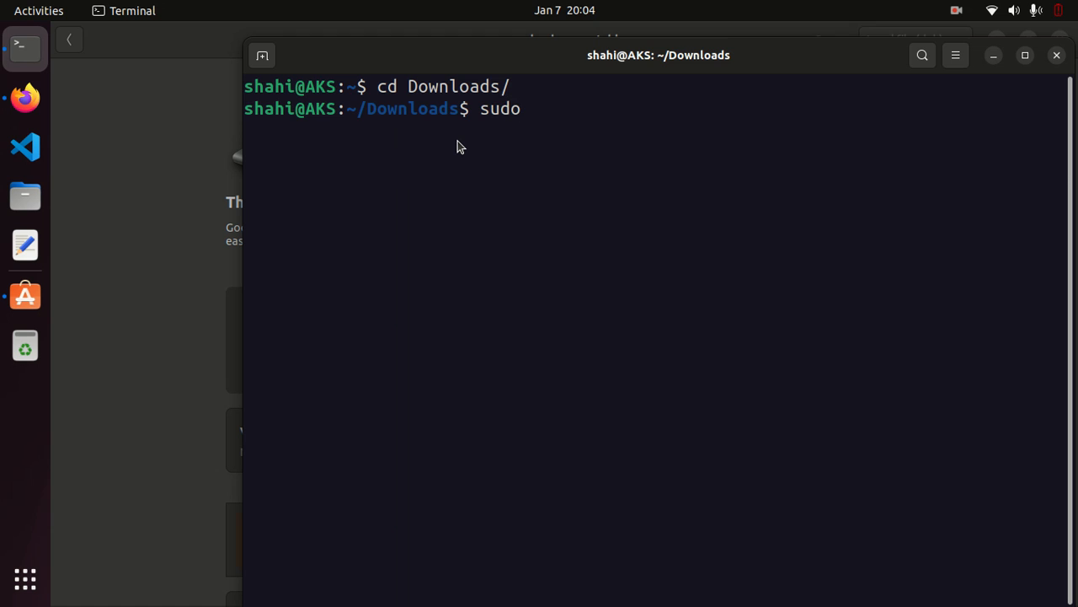
type("d")
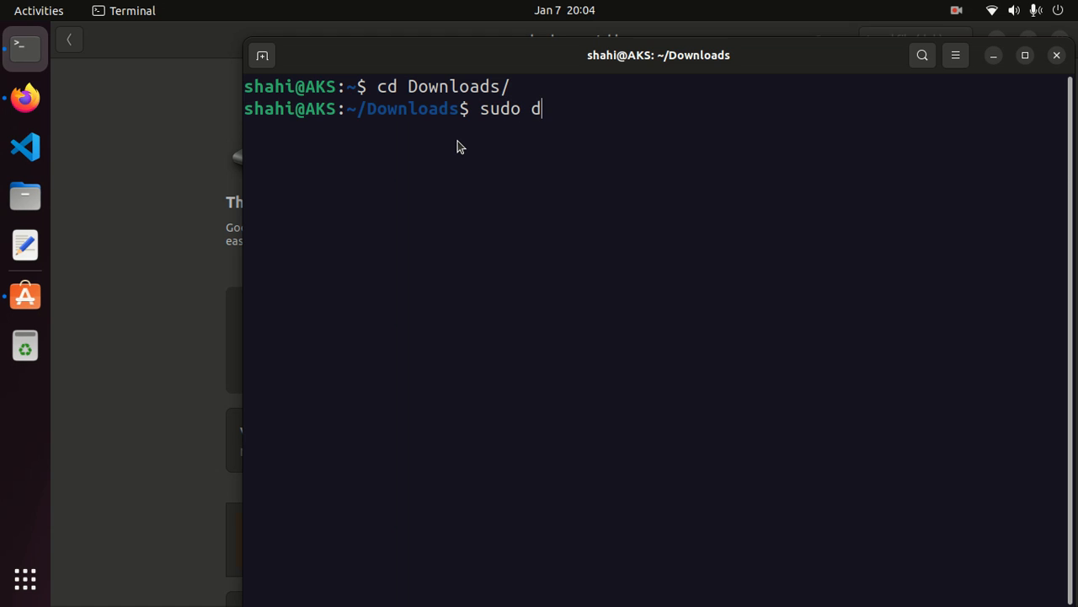
type("pkg i")
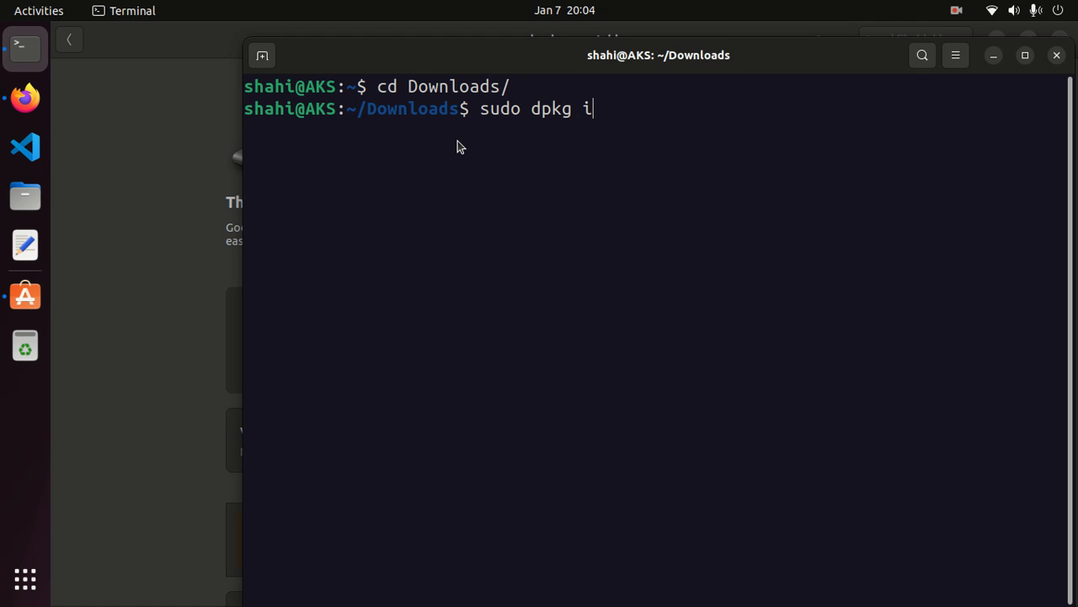
type("nstall --")
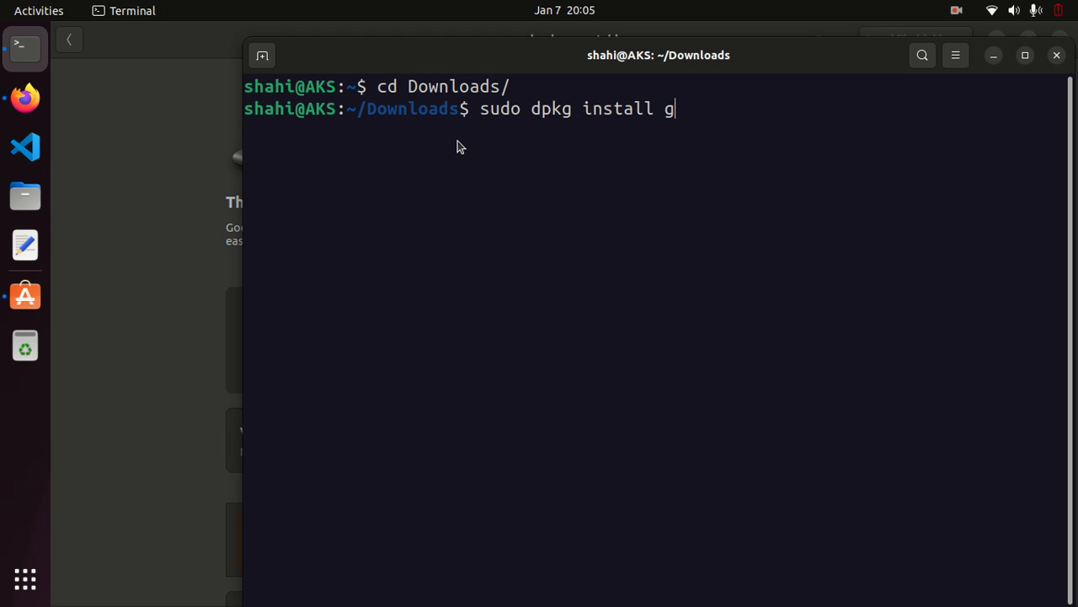
key("BackSpace")
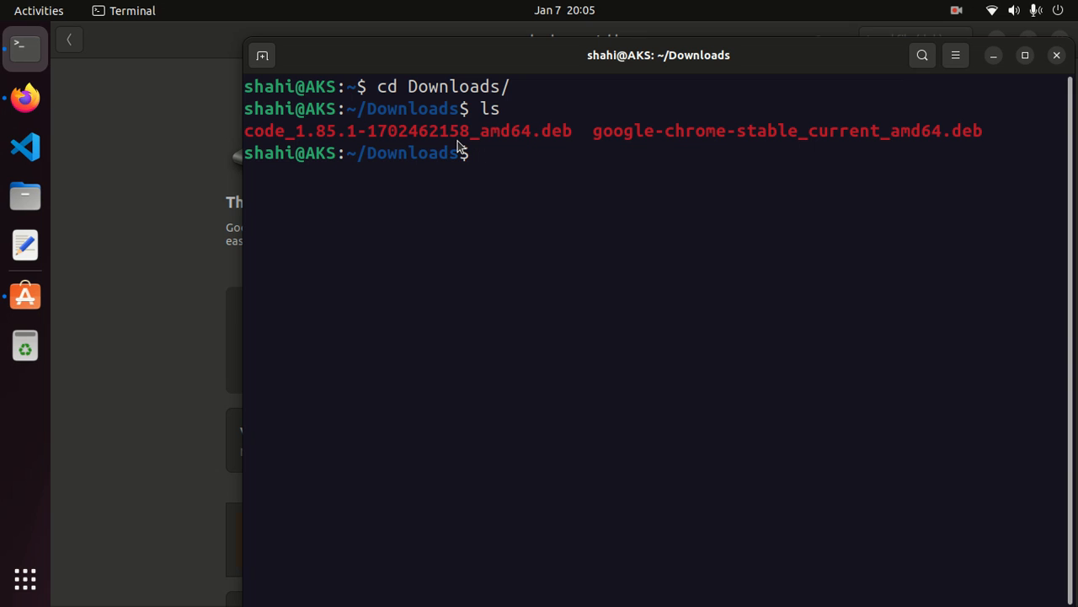
Enter sudo dpkg -i google-chrome-stable_current_amd64.deb to install the Chrome package
type("sudo p")
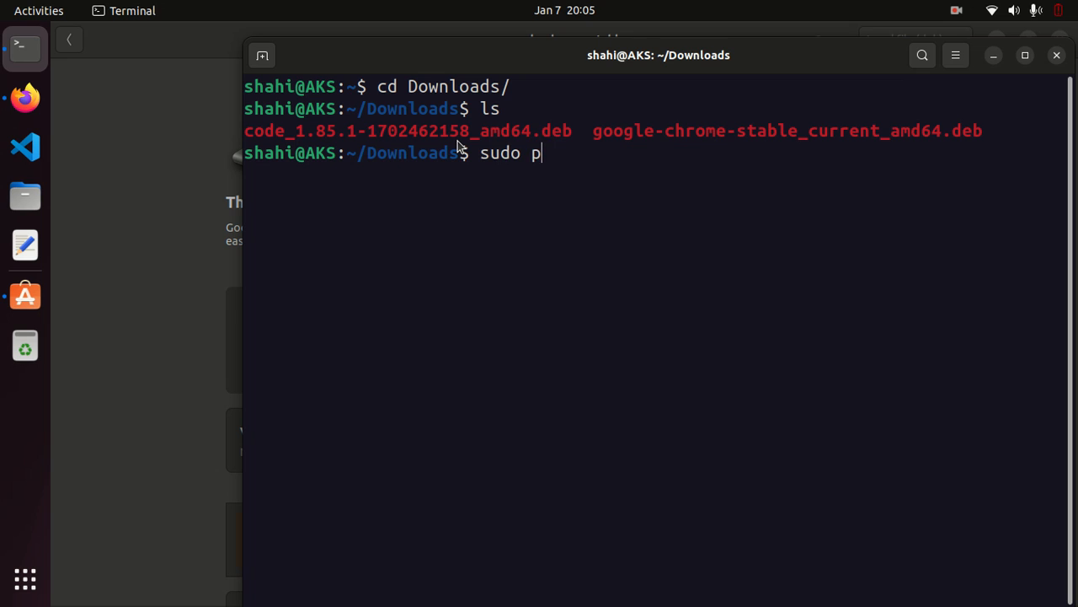
type("d")
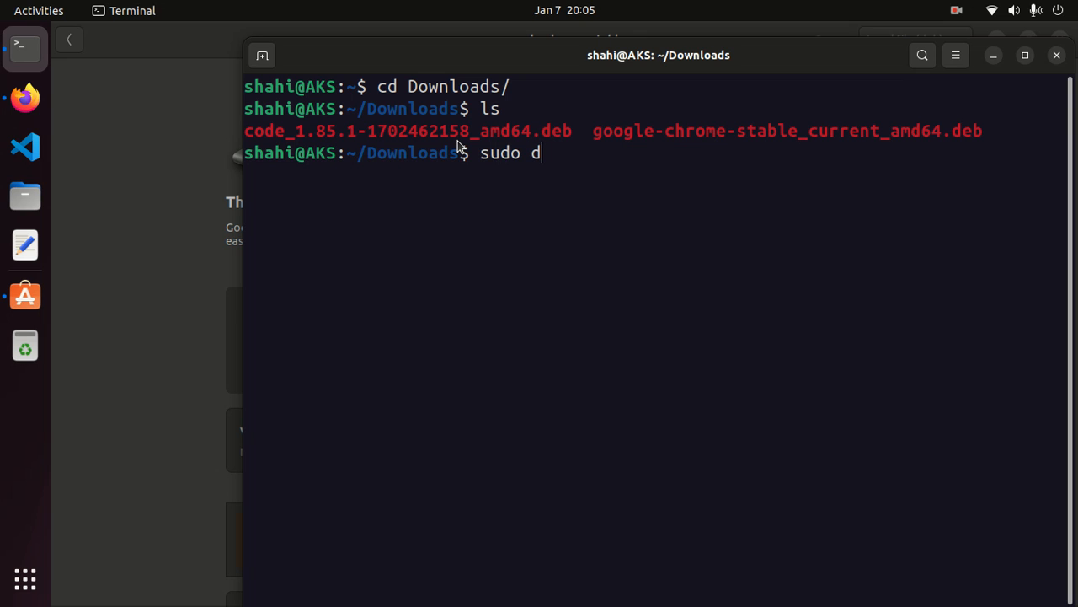
type("p")
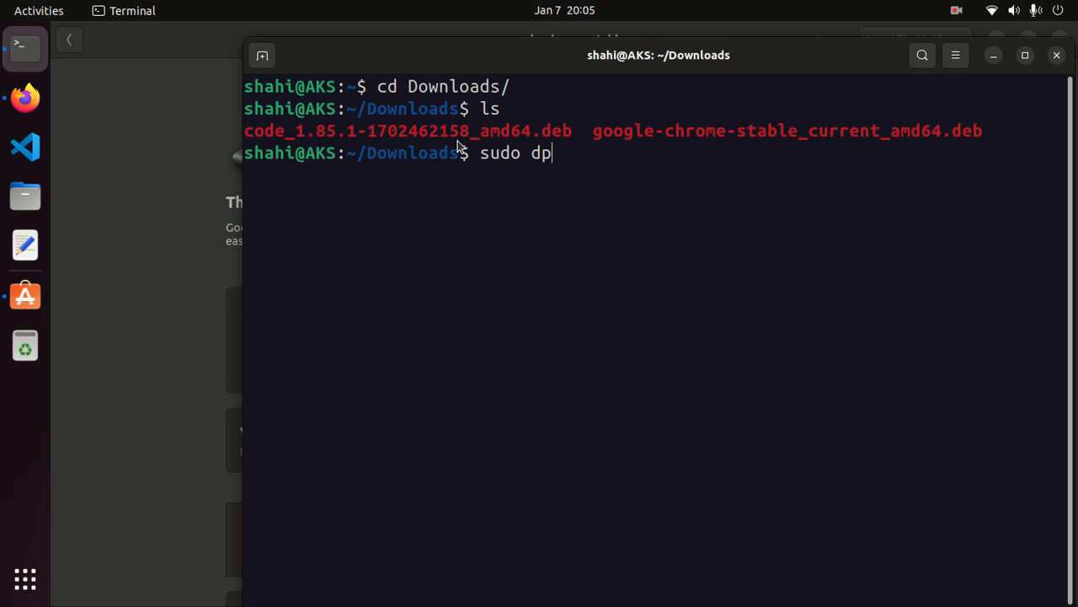
type("kg")
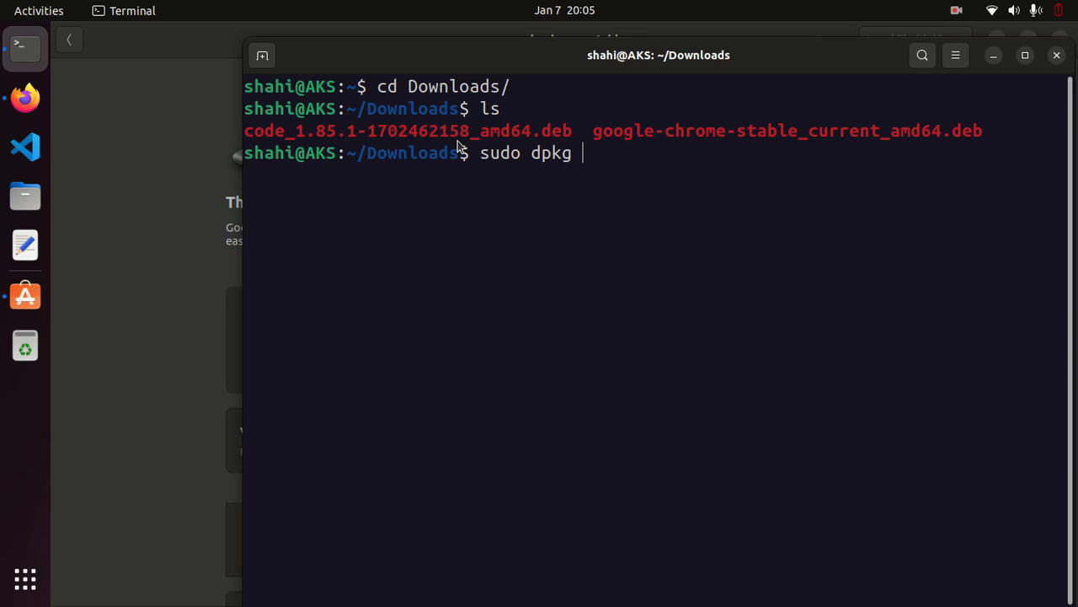
type("-i")
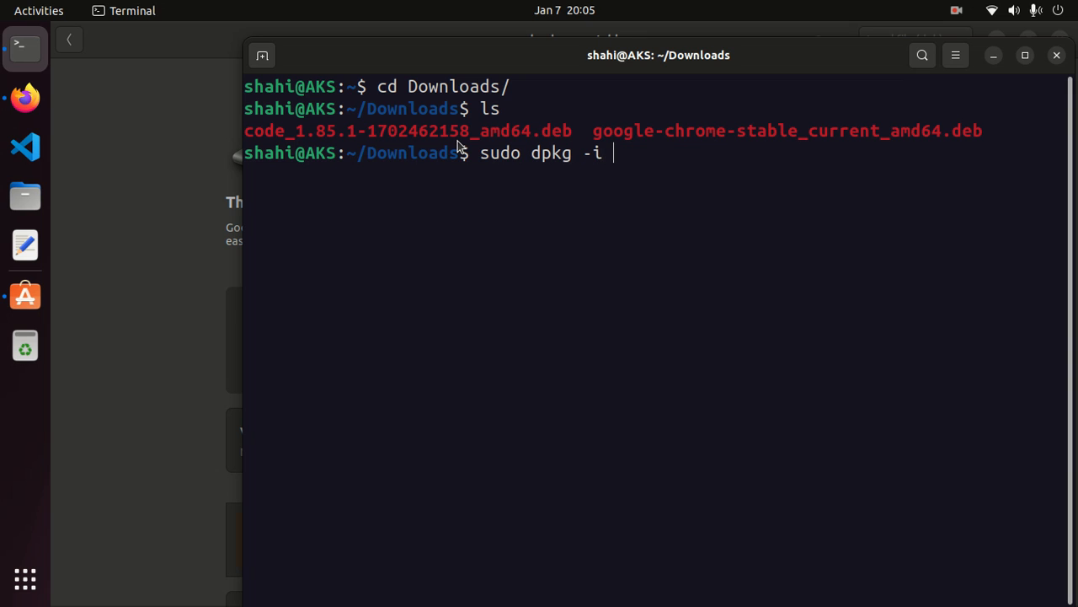
type("google-chrome-stable_current_amd64.deb")
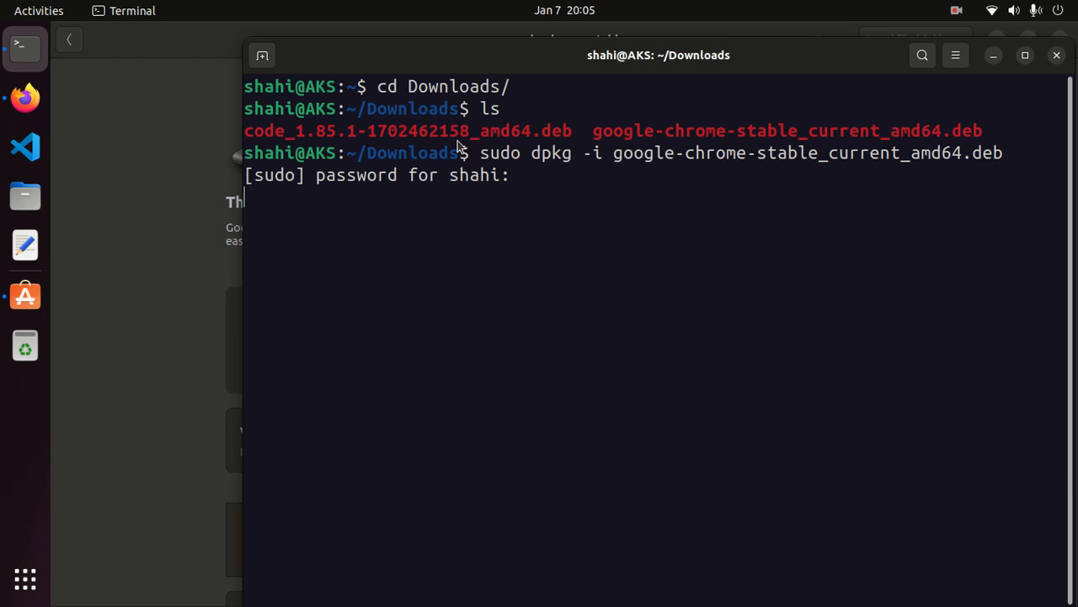
Submit the sudo password and let dpkg finish setting up google-chrome-stable 120.0.6099.199-1
key("Return")
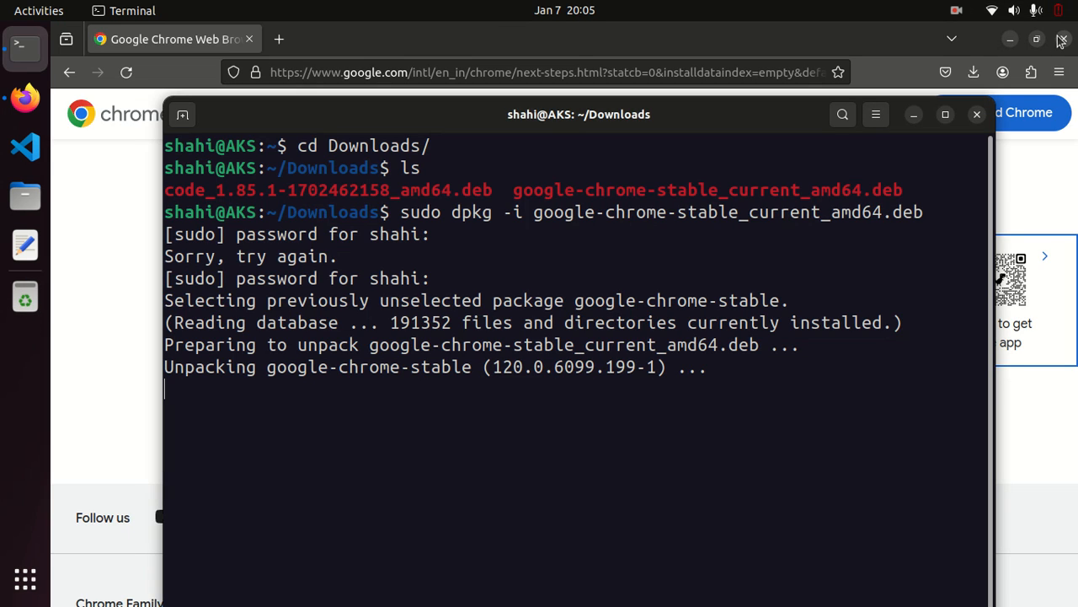
left_click(1062, 39)
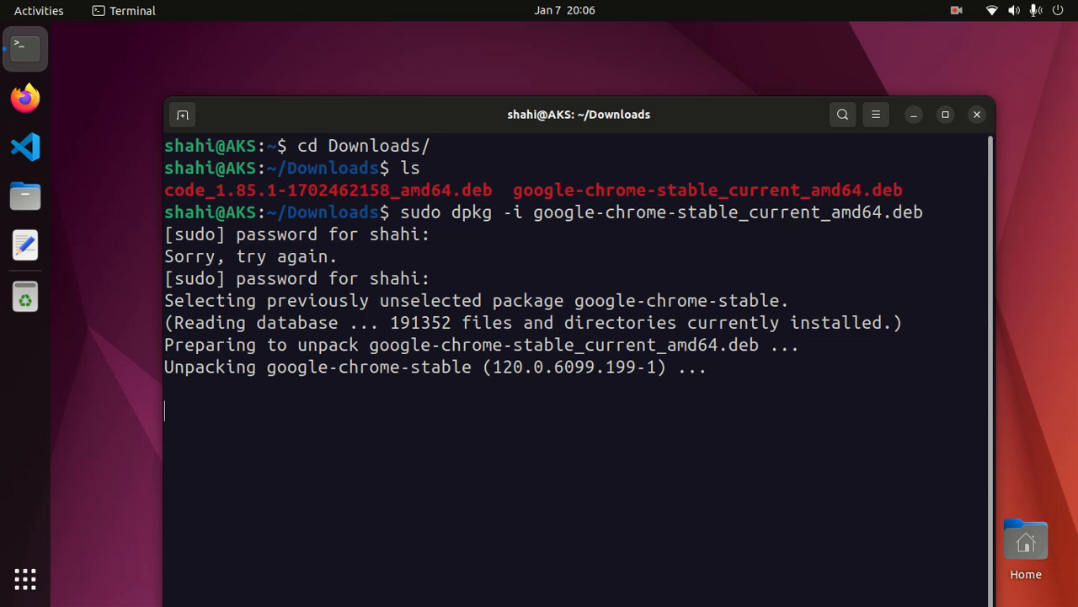
left_click_drag(579, 115, 630, 125)
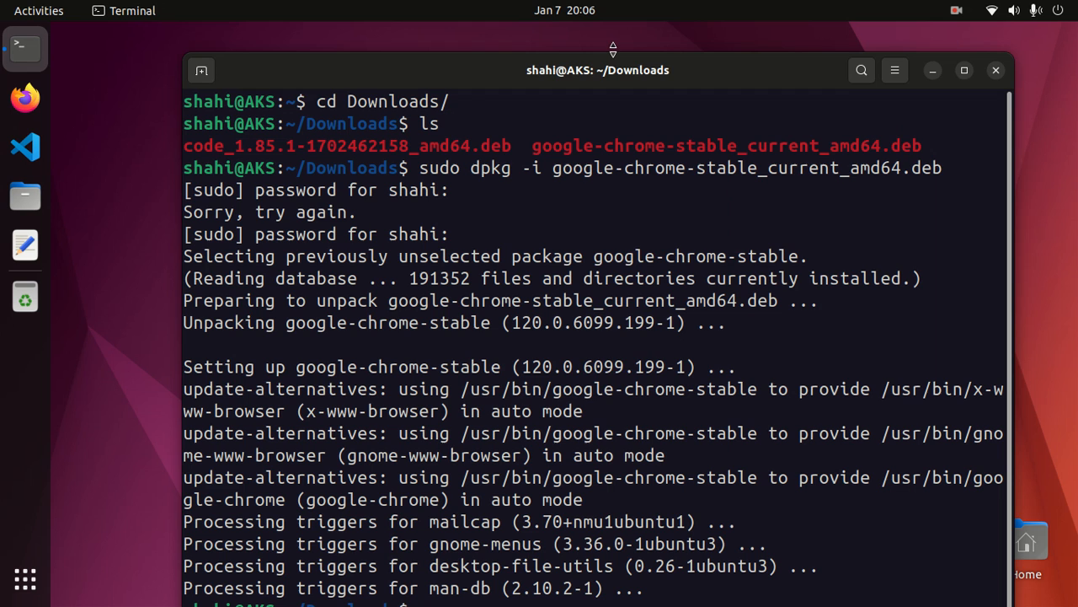
left_click_drag(597, 70, 597, 180)
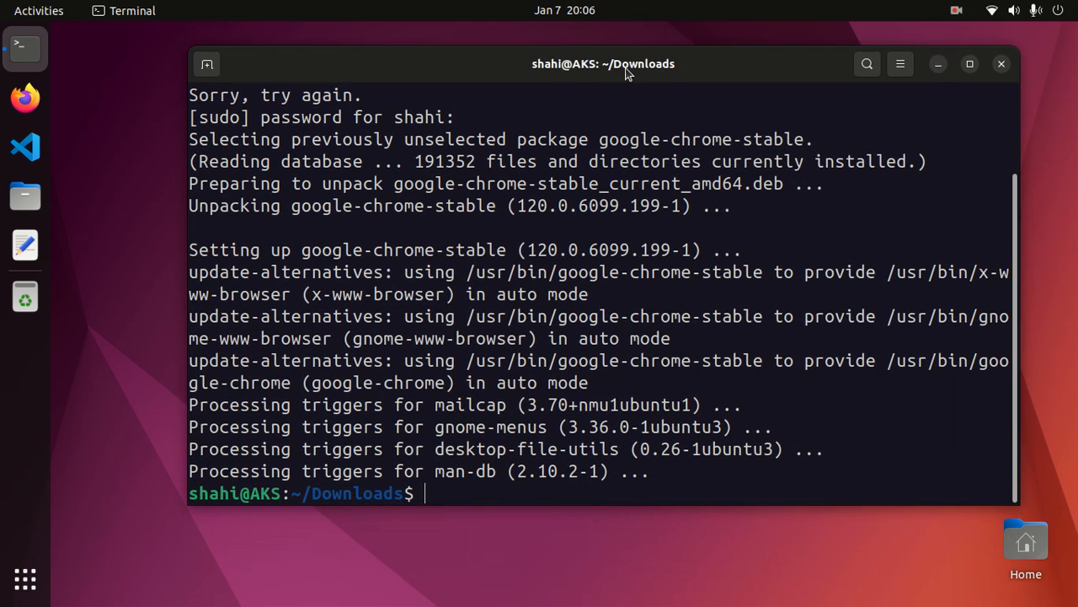
mouse_move(370, 267)
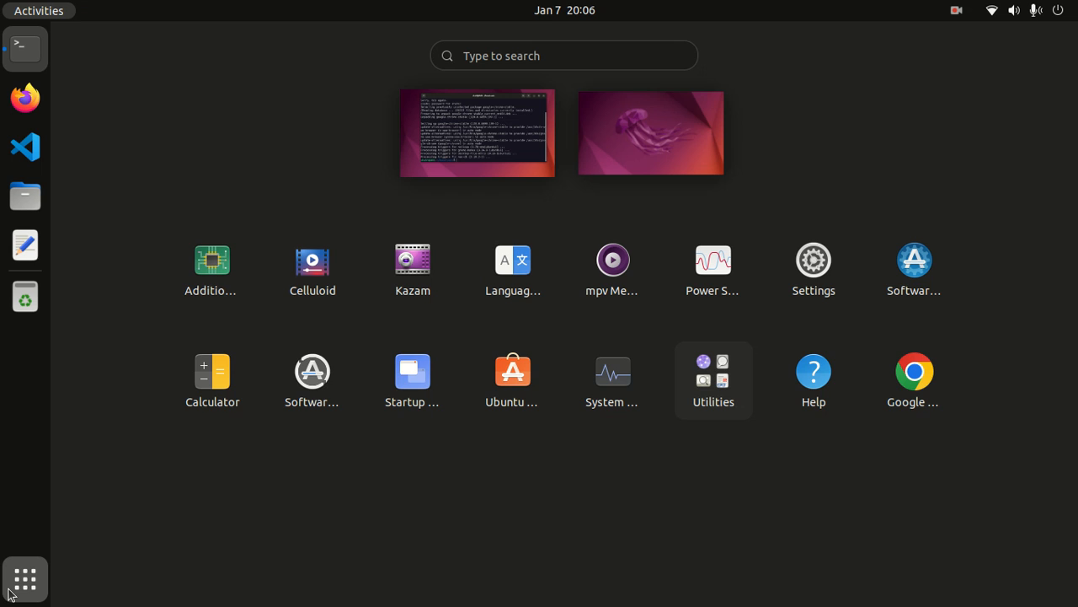
mouse_move(915, 379)
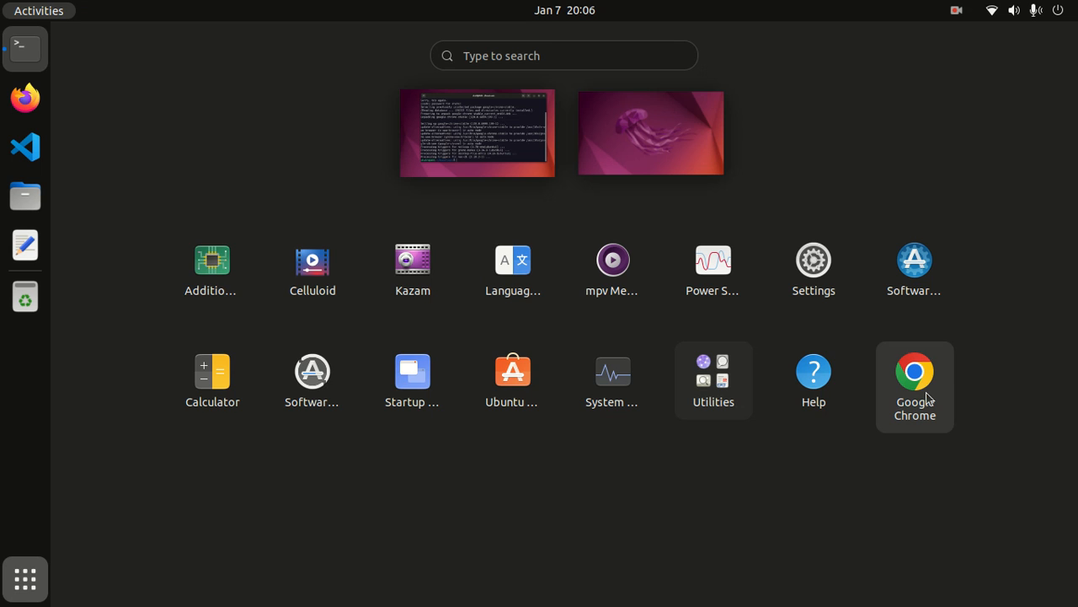
Search 'chrome' in Show Applications and launch Google Chrome
type("chre")
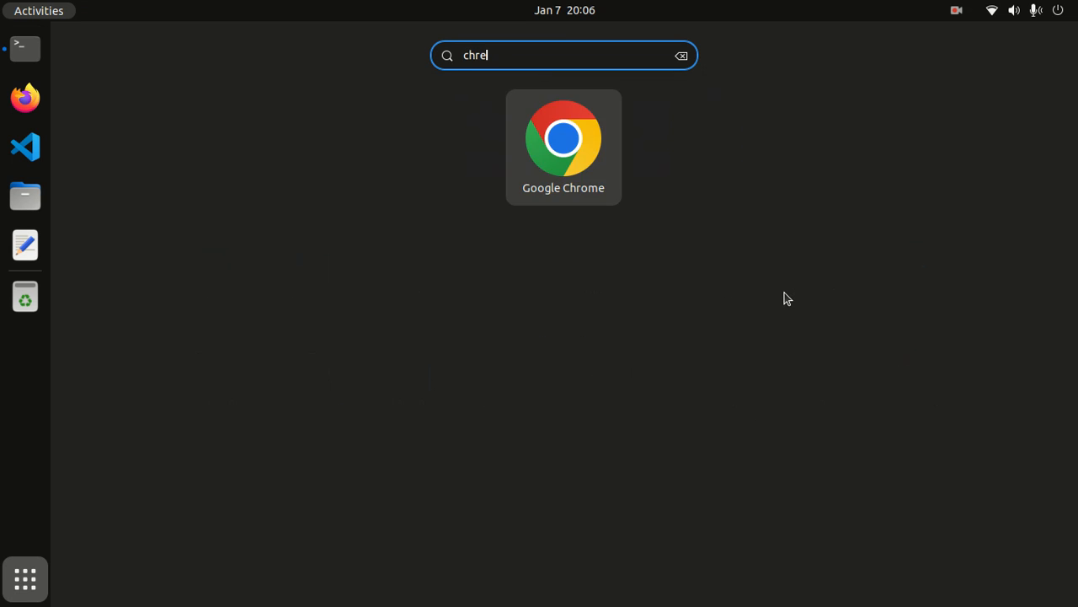
key("BackSpace")
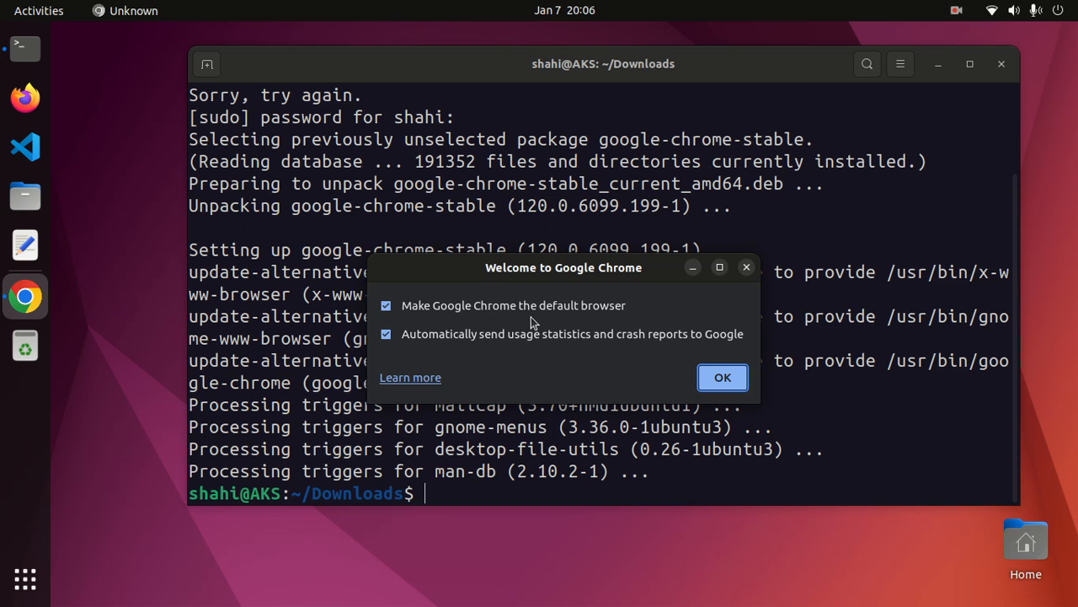
mouse_move(485, 344)
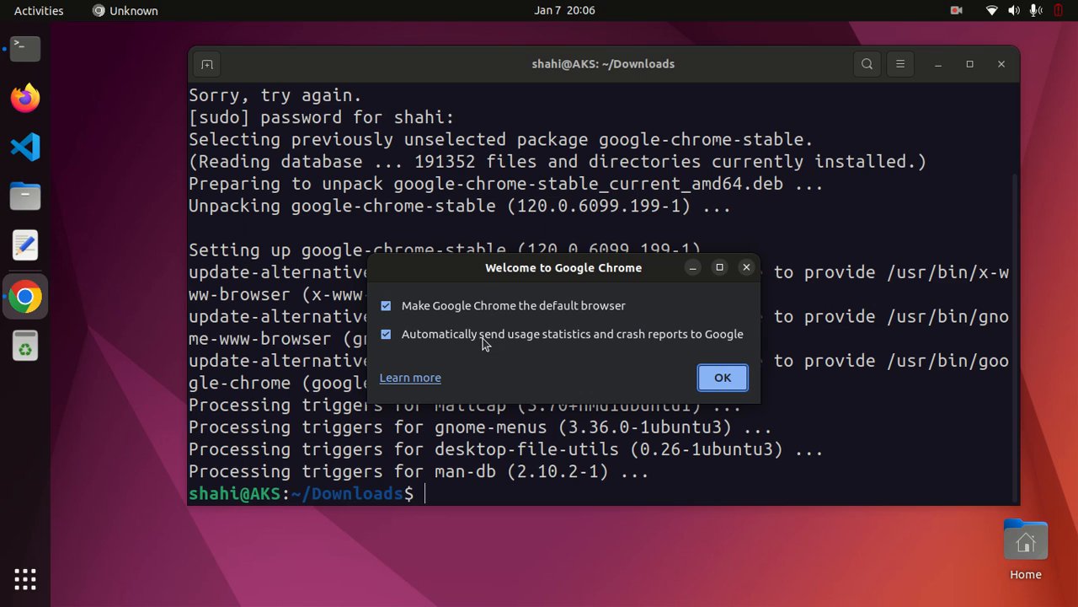
Turn off usage statistics, accept the welcome dialog, and add Chrome to Favorites in the dock
left_click(386, 334)
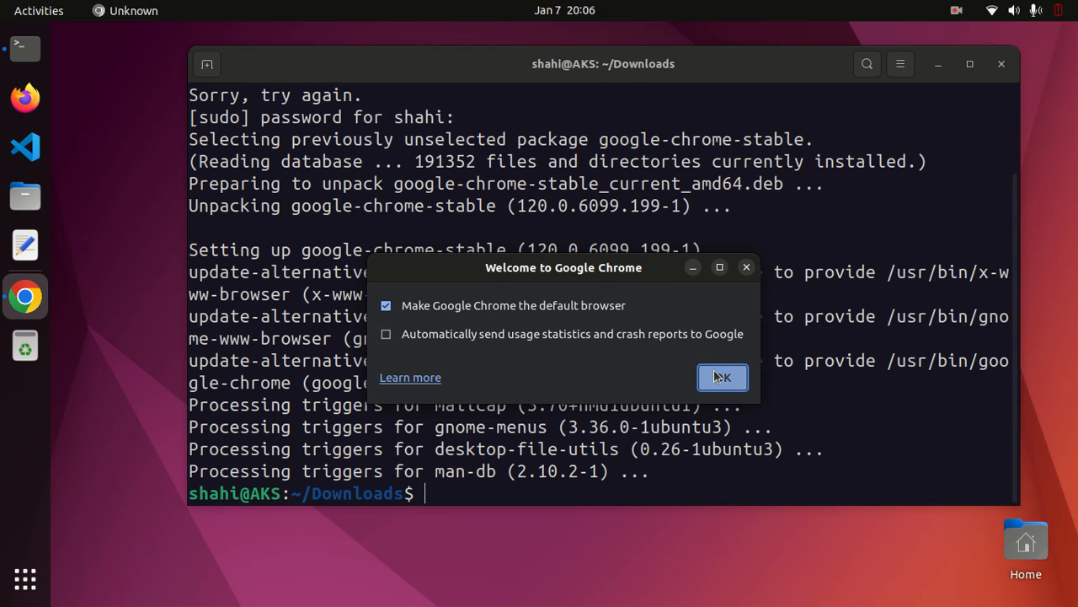
left_click(721, 377)
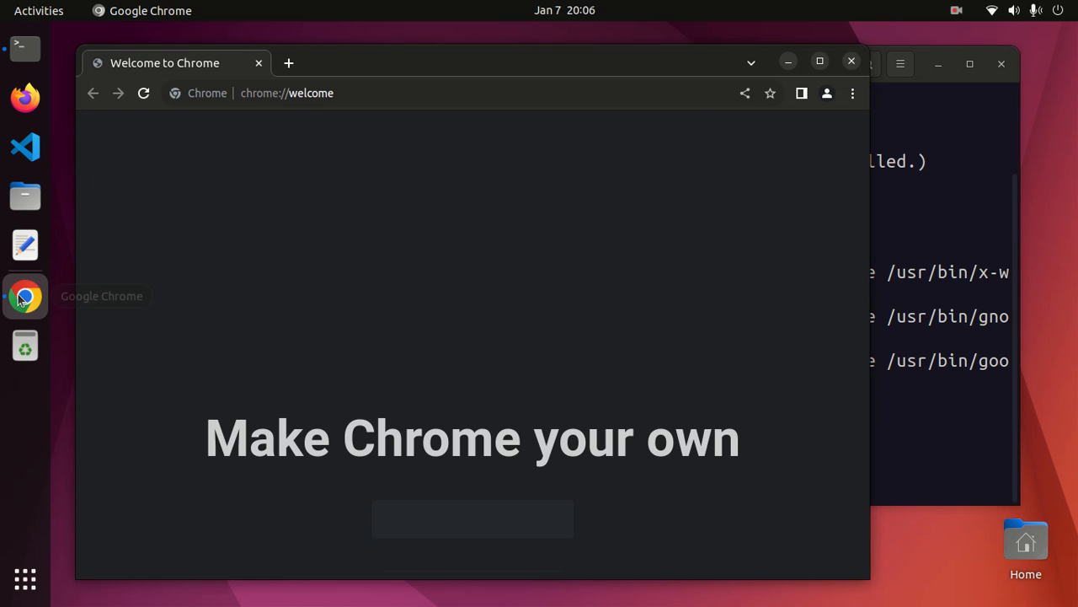
right_click(23, 297)
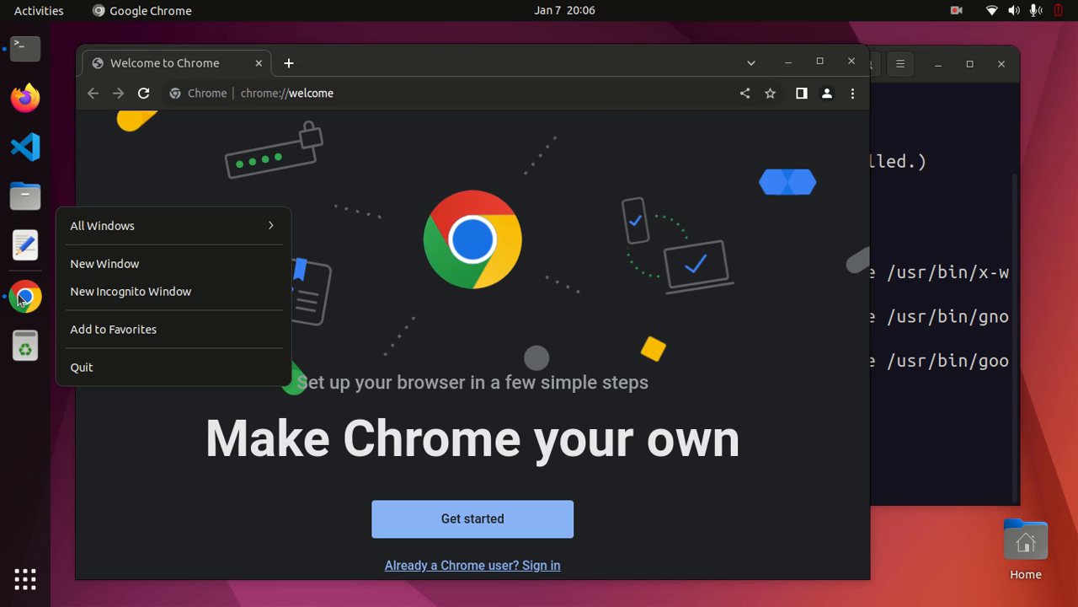
left_click(113, 329)
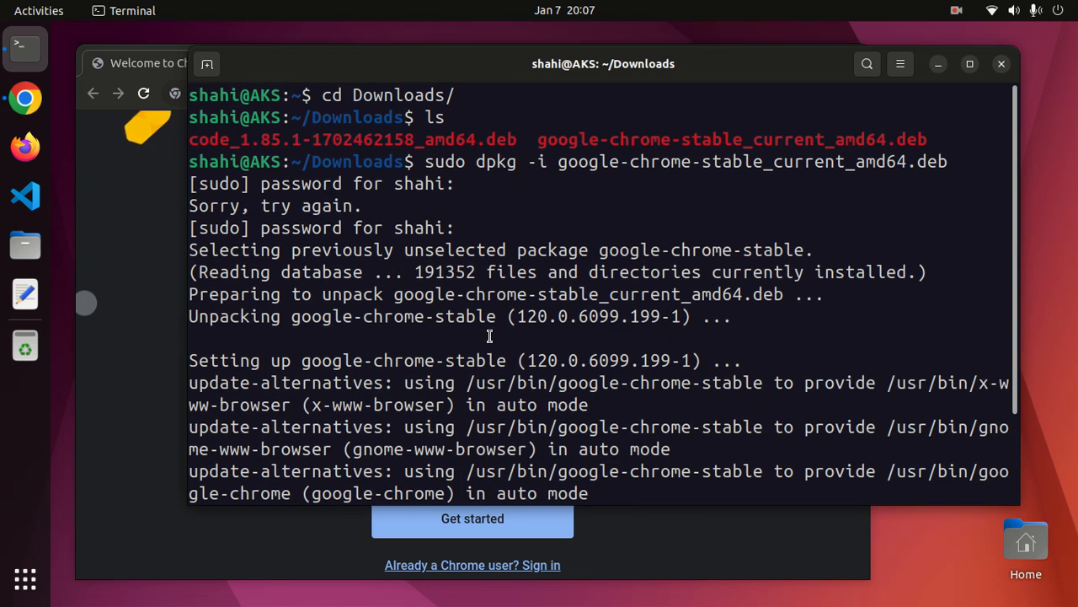
scroll("down", 3)
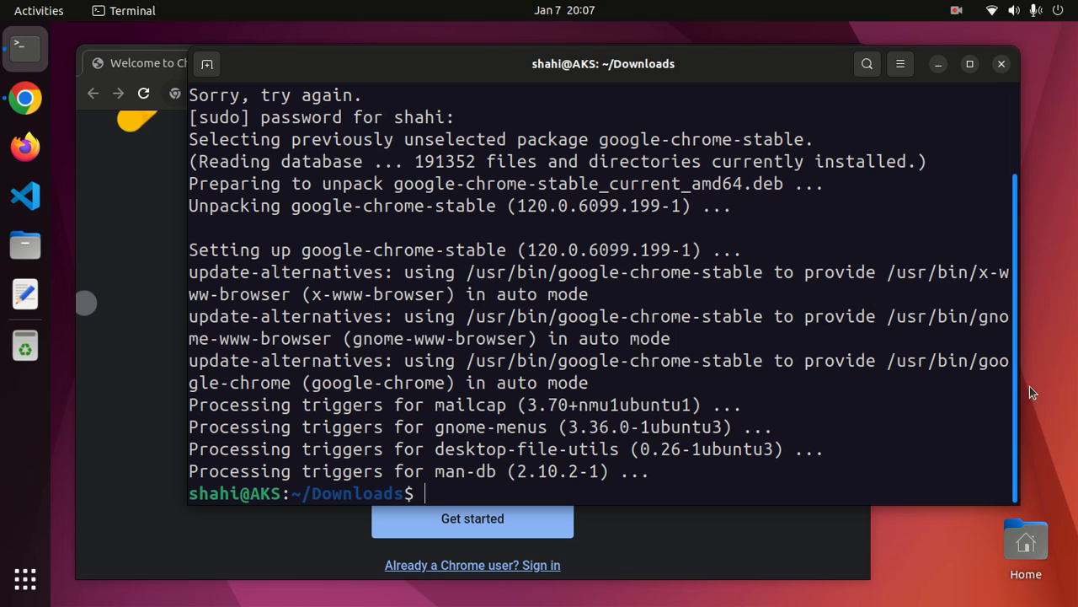
type("rm")
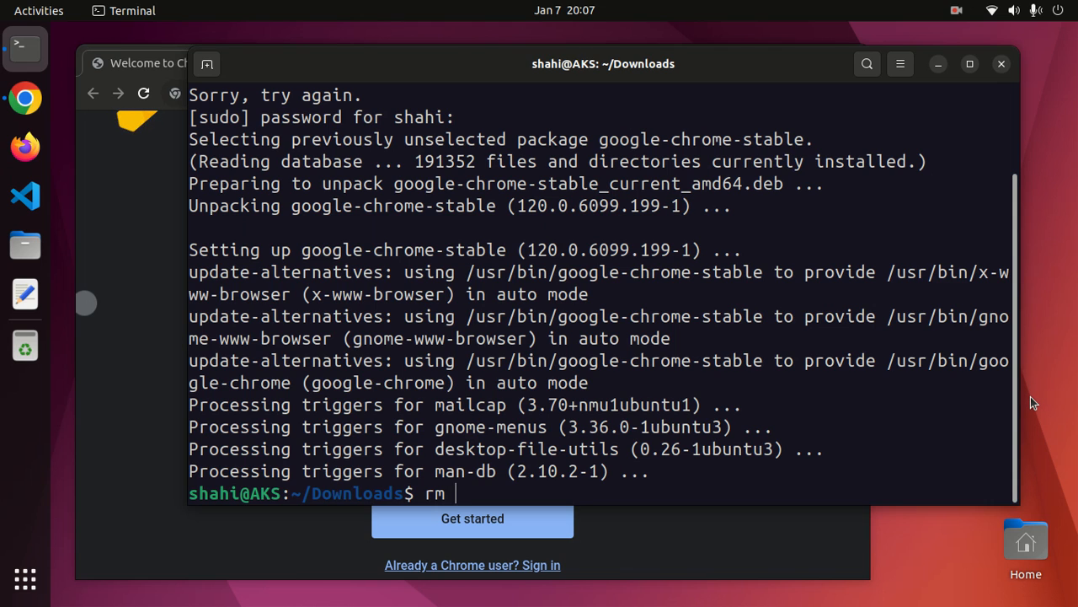
type("google-chrome-stable_current_amd64.deb")
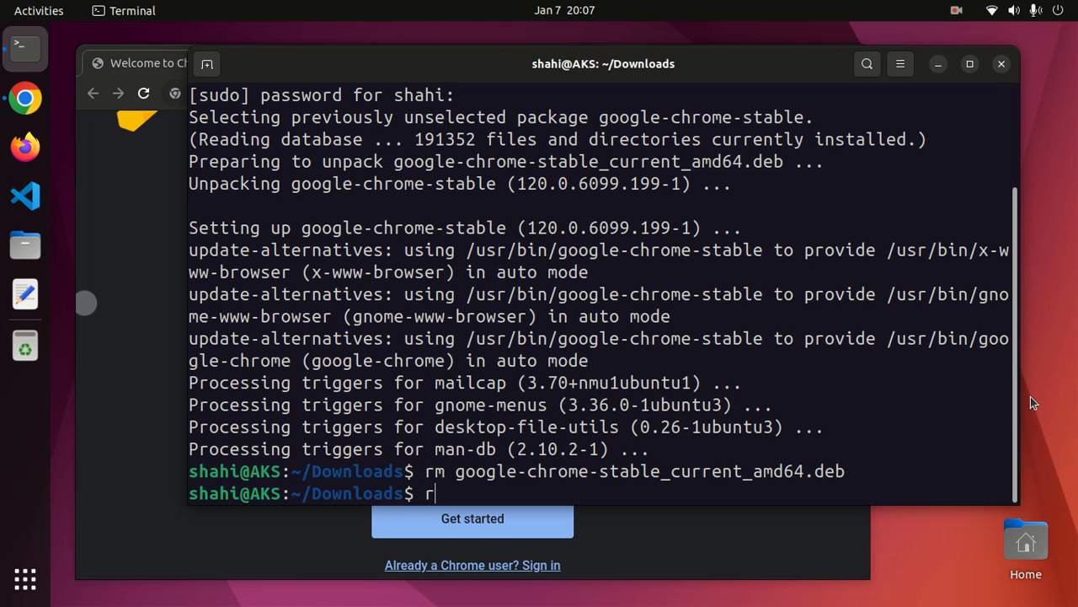
type("m code_1.85.1-1702462158_amd64.deb")
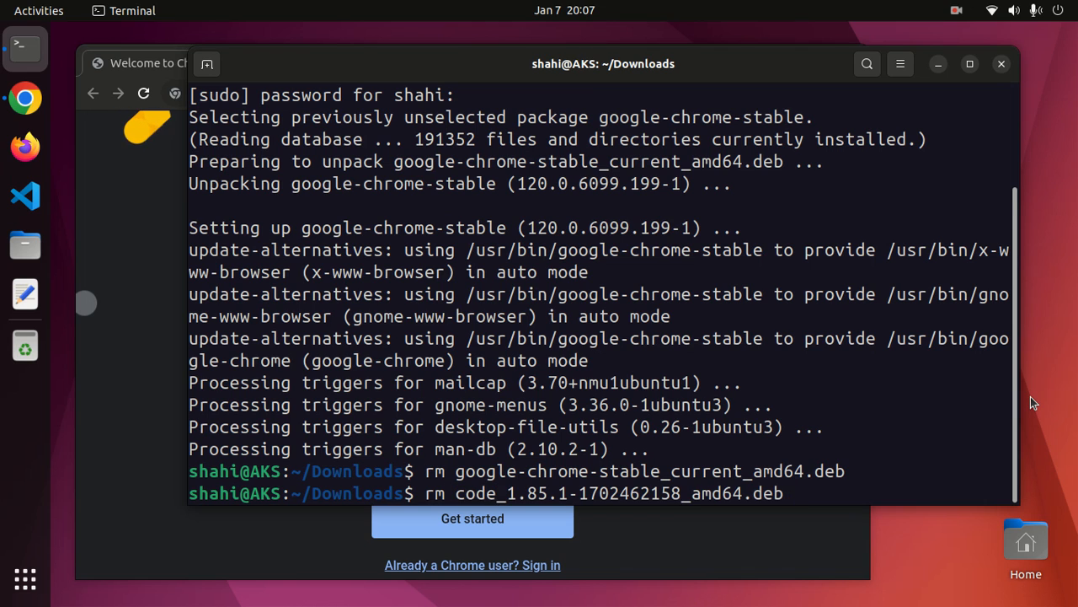